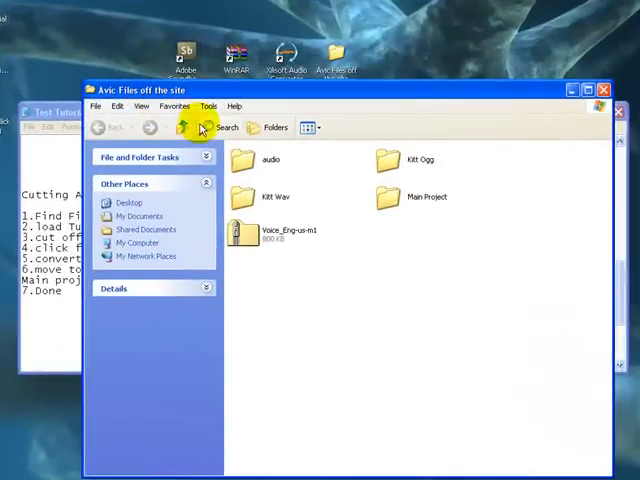
pyautogui.moveTo(240, 160)
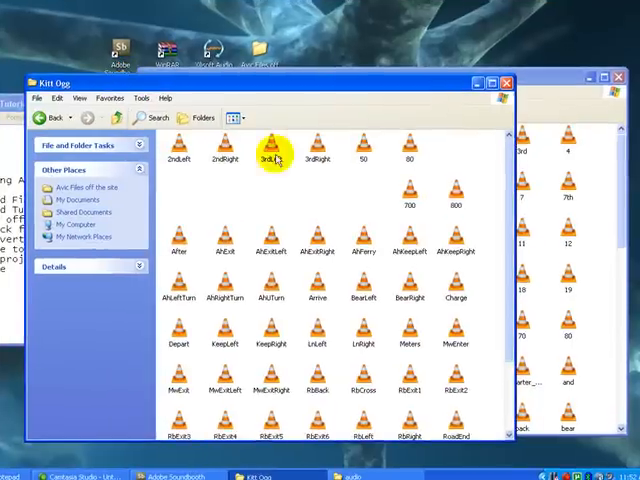
# Scroll through the .ogg voice clips to locate turn and TurnLeft.
pyautogui.scroll(-3)
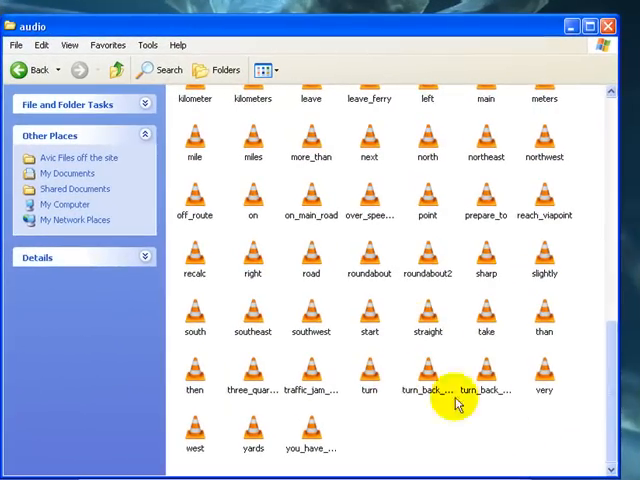
pyautogui.moveTo(368, 382)
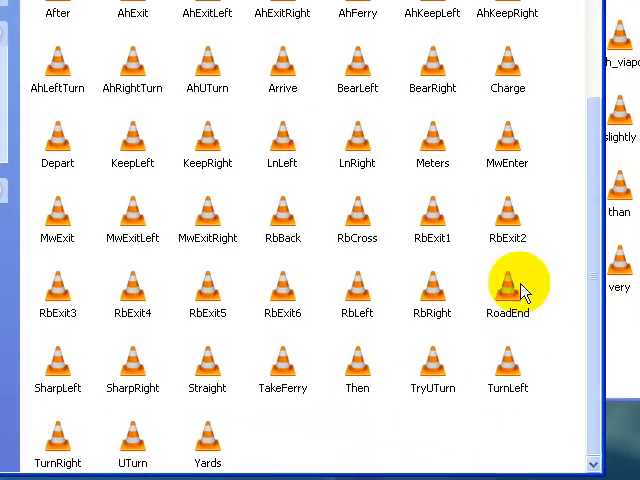
pyautogui.moveTo(536, 278)
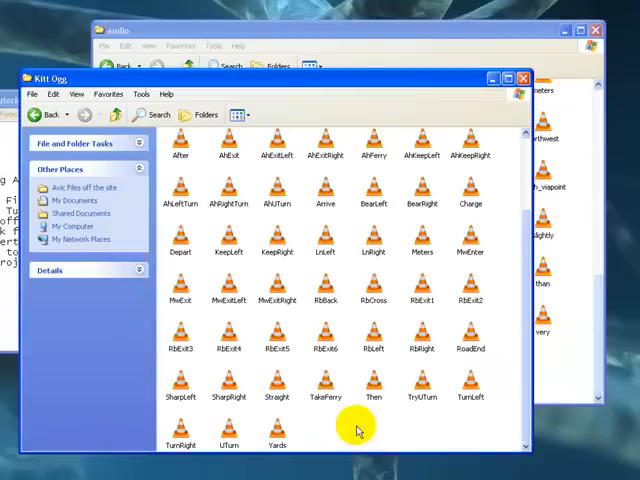
pyautogui.moveTo(348, 430)
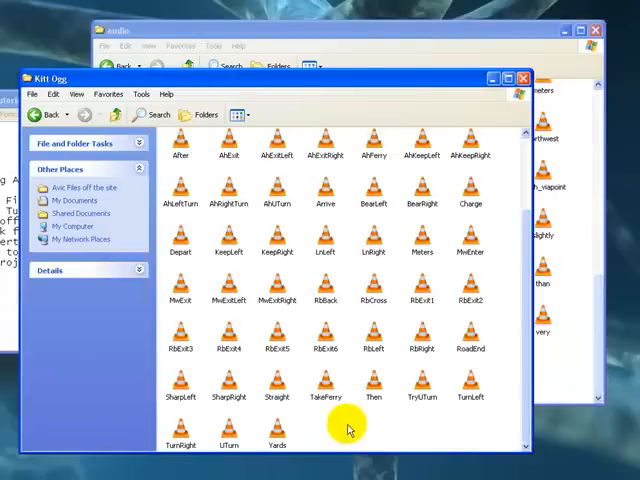
pyautogui.moveTo(324, 328)
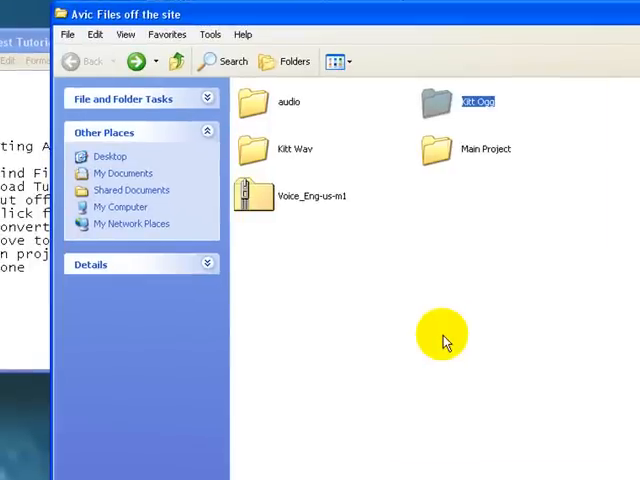
# Open the Kitt Wav folder of wave clips and move the tutorial notes out of view.
pyautogui.doubleClick(292, 148)
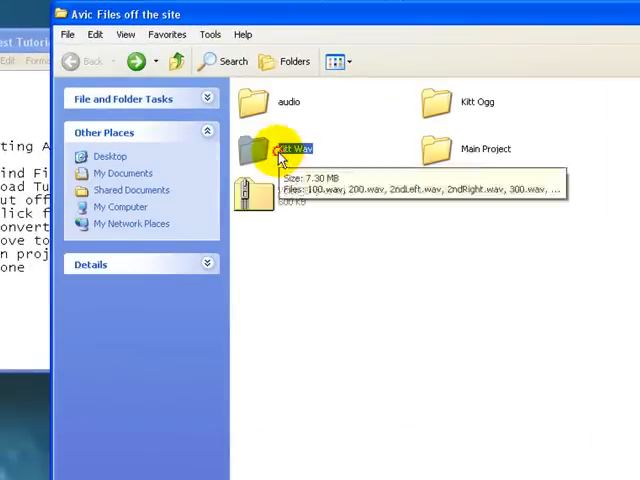
pyautogui.doubleClick(290, 148)
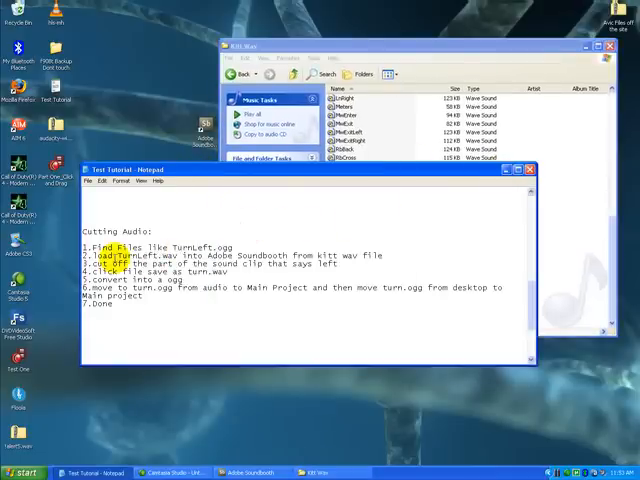
pyautogui.doubleClick(260, 256)
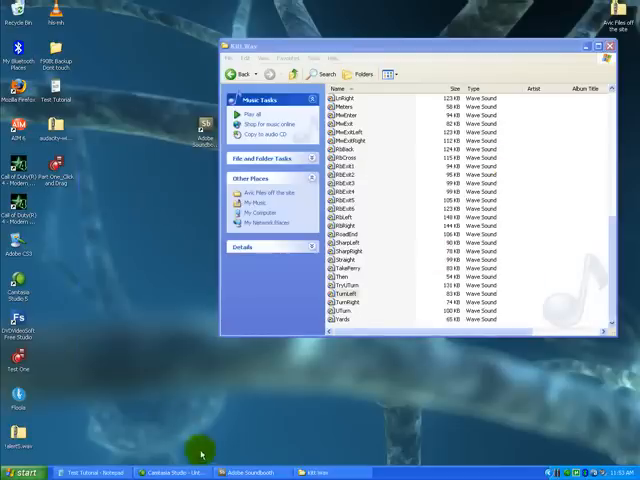
# Switch to Soundbooth and start opening an existing sound file.
pyautogui.click(254, 468)
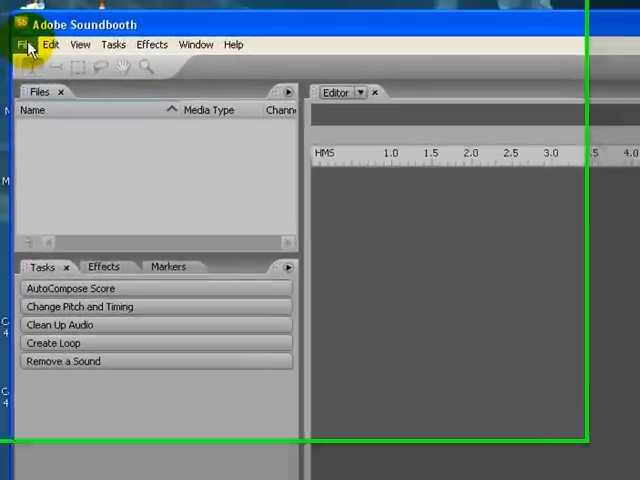
pyautogui.click(22, 48)
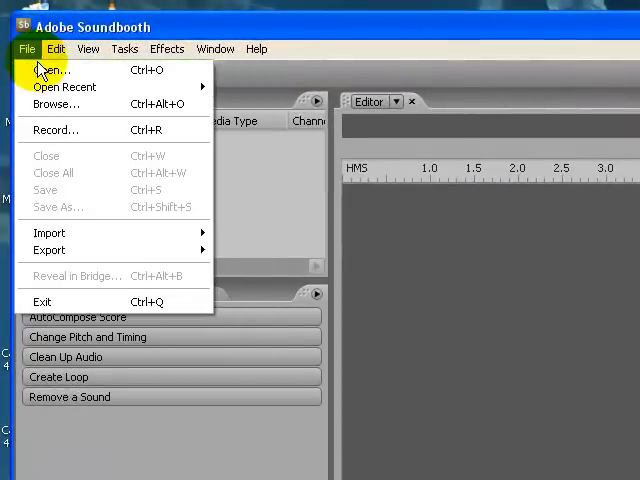
pyautogui.click(56, 70)
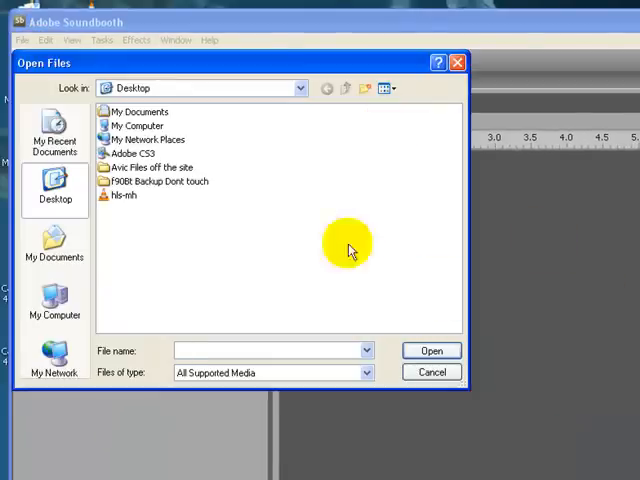
# Browse into Avic Files off the site, then the Kitt Wav folder.
pyautogui.click(152, 168)
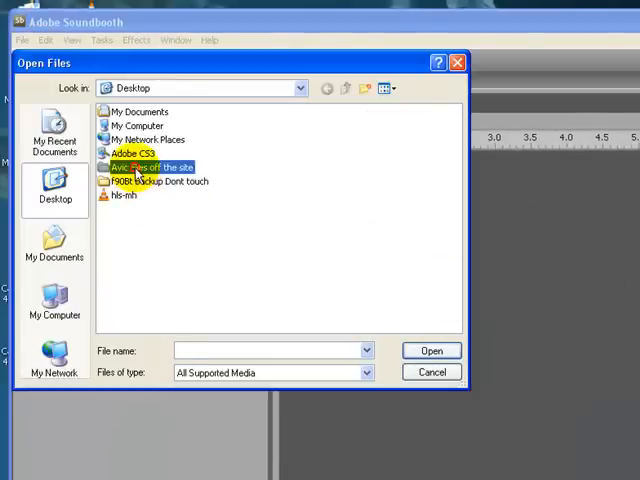
pyautogui.doubleClick(158, 166)
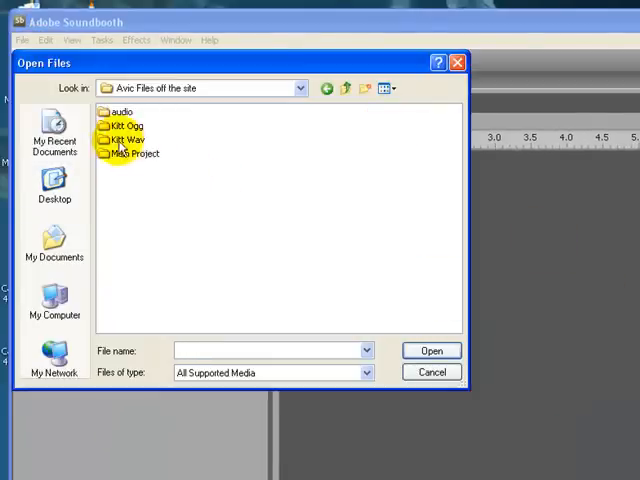
pyautogui.doubleClick(124, 140)
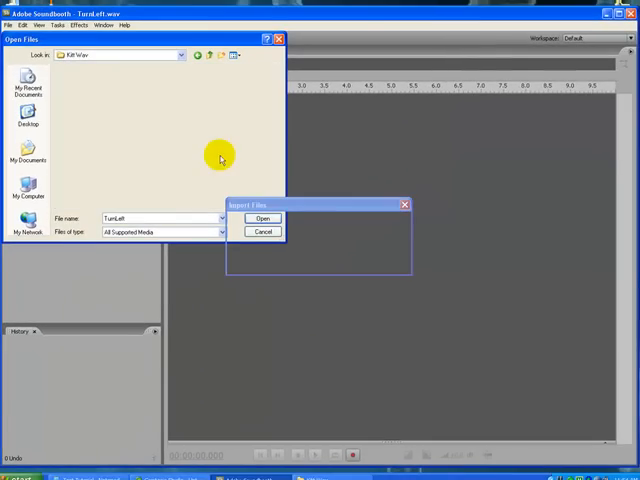
# Load TurnLeft.wav so its waveform appears in the editor.
pyautogui.click(262, 218)
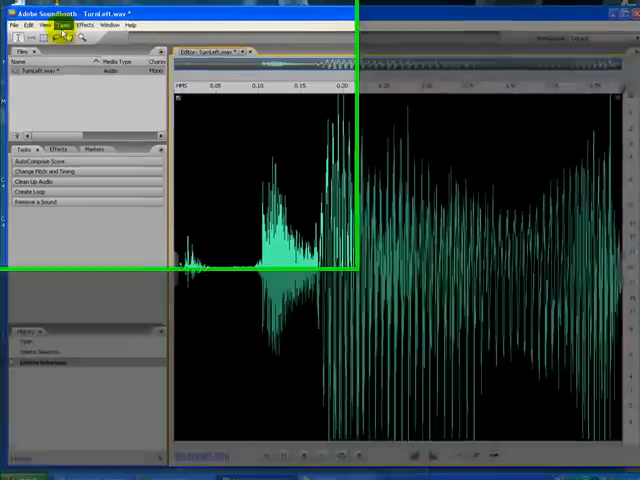
# Save the trimmed clip to the Desktop as a Windows Waveform named 'turn'.
pyautogui.click(22, 44)
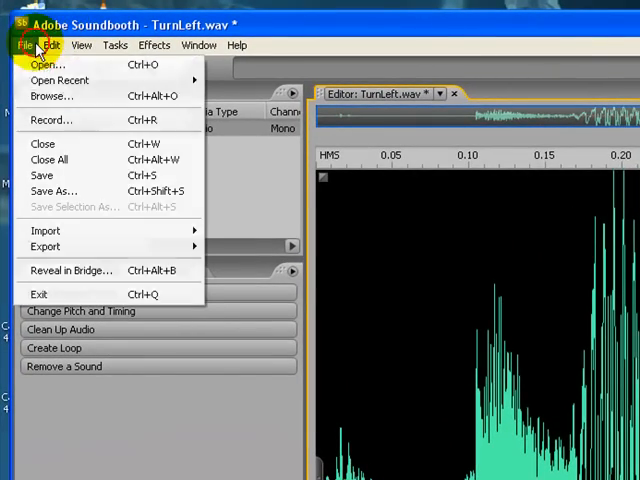
pyautogui.moveTo(56, 192)
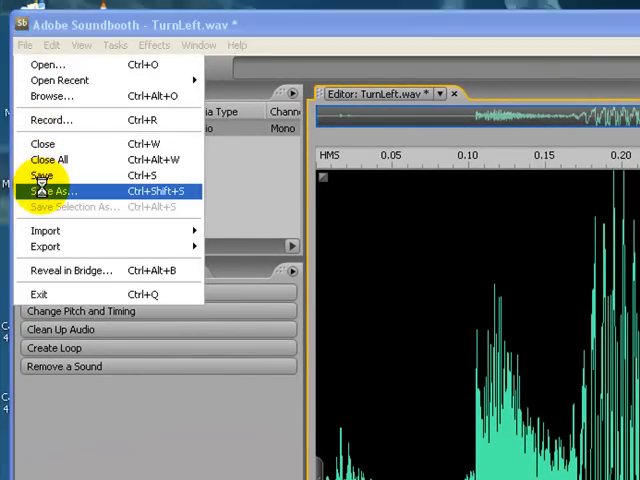
pyautogui.click(52, 190)
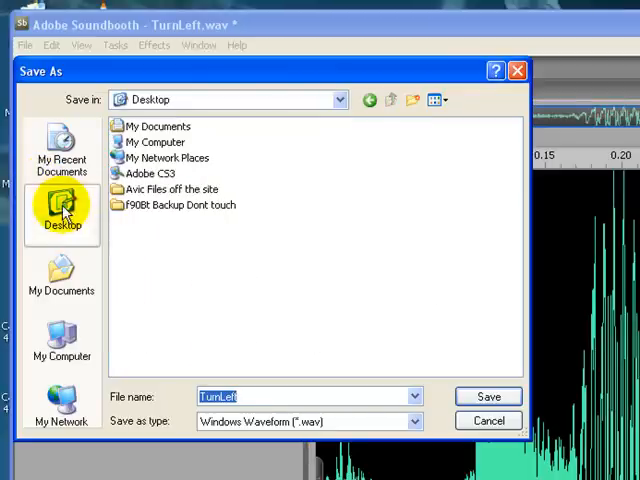
pyautogui.click(244, 396)
pyautogui.write('turn')
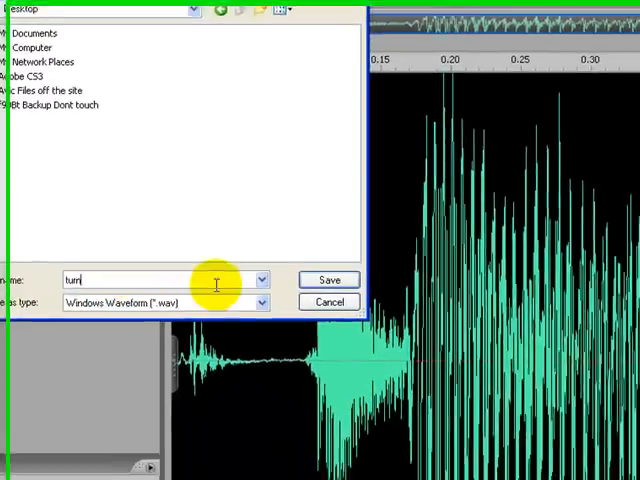
pyautogui.click(328, 280)
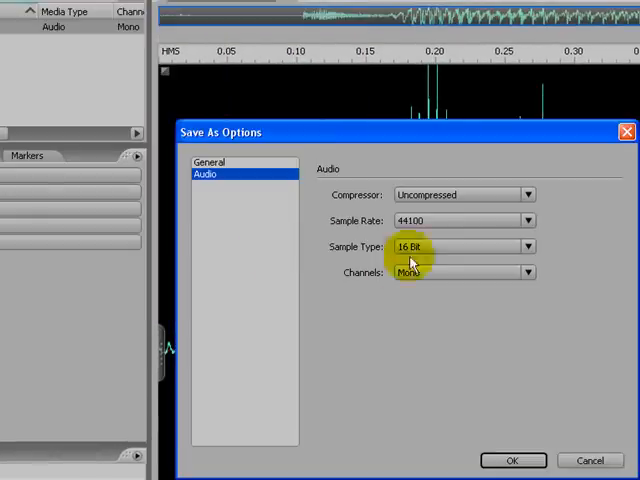
pyautogui.moveTo(488, 444)
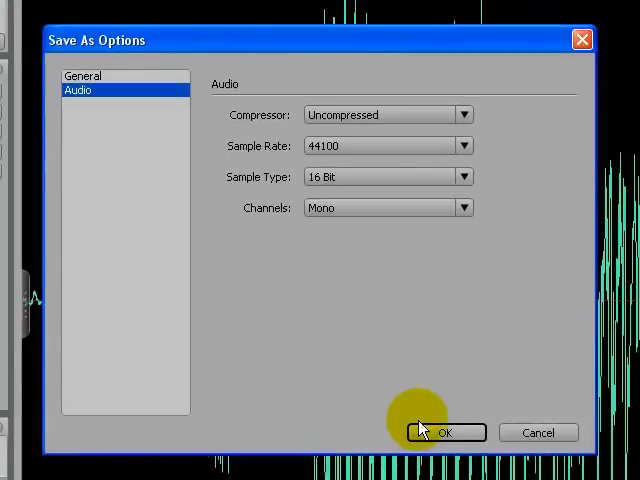
# Accept the uncompressed 44100 Hz, 16-bit mono WAV settings and finish saving.
pyautogui.click(448, 432)
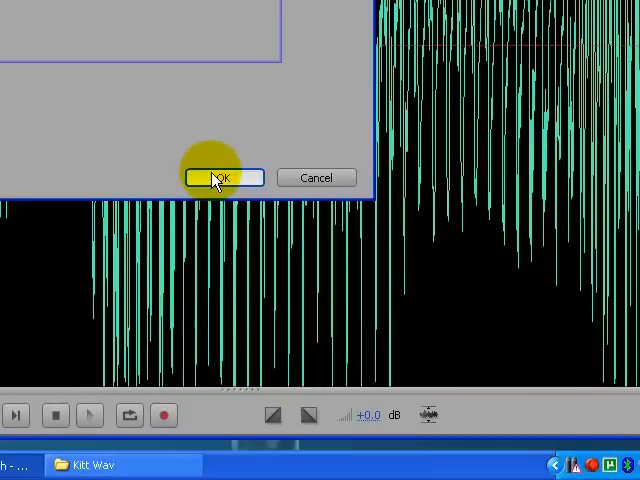
pyautogui.click(222, 176)
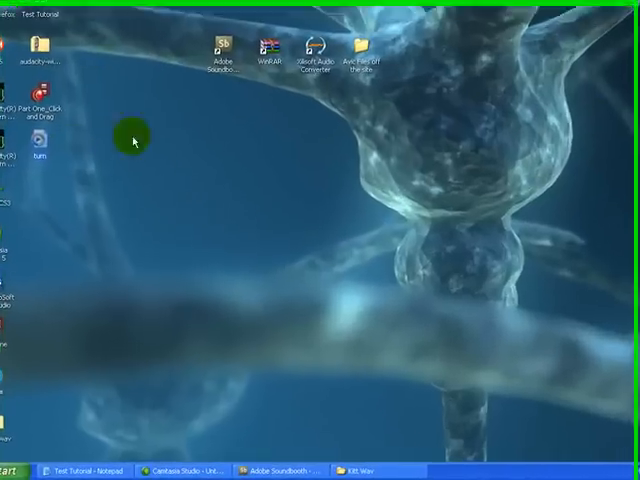
pyautogui.moveTo(184, 416)
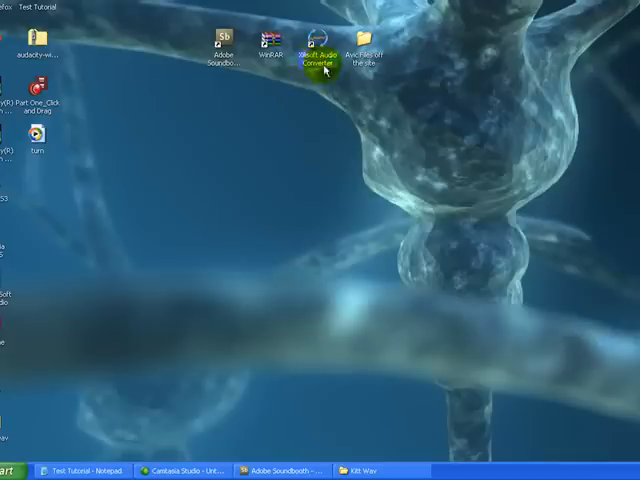
# Launch Xilisoft Audio Converter from its desktop shortcut.
pyautogui.click(324, 44)
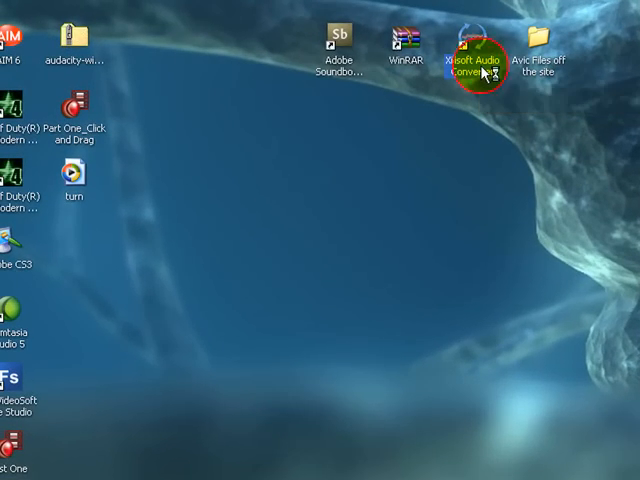
pyautogui.doubleClick(472, 42)
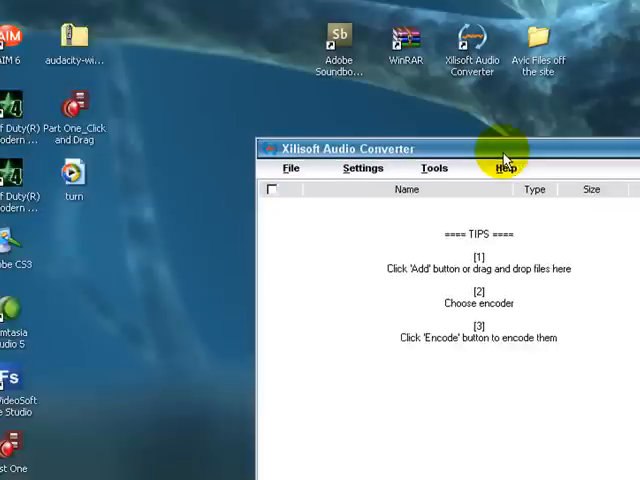
# Add turn.wav, choose the Ogg Vorbis DLL Encoder, and set the Desktop as output folder.
pyautogui.click(502, 166)
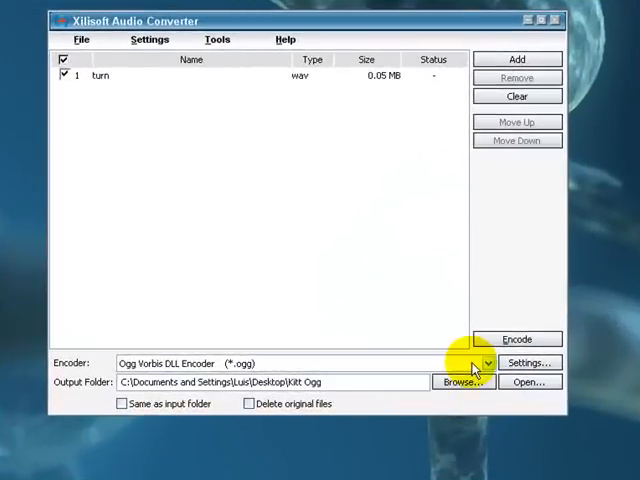
pyautogui.click(484, 364)
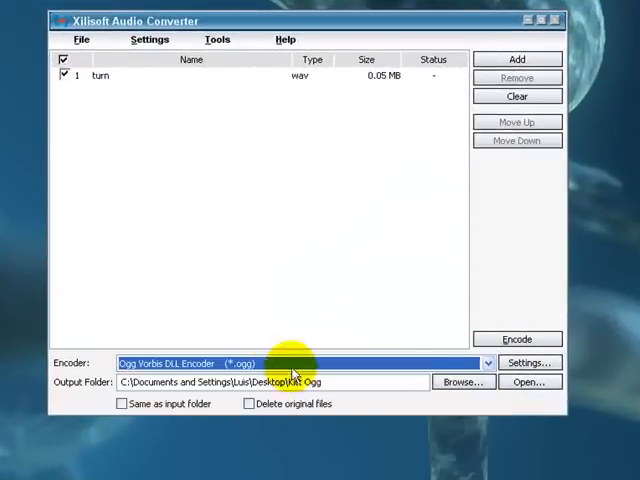
pyautogui.click(464, 380)
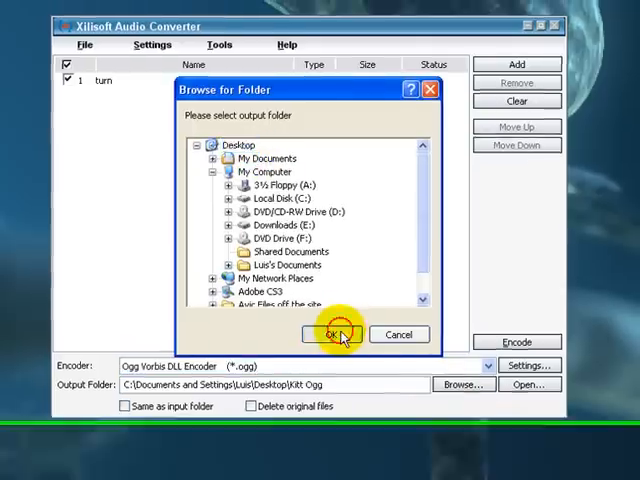
pyautogui.click(334, 334)
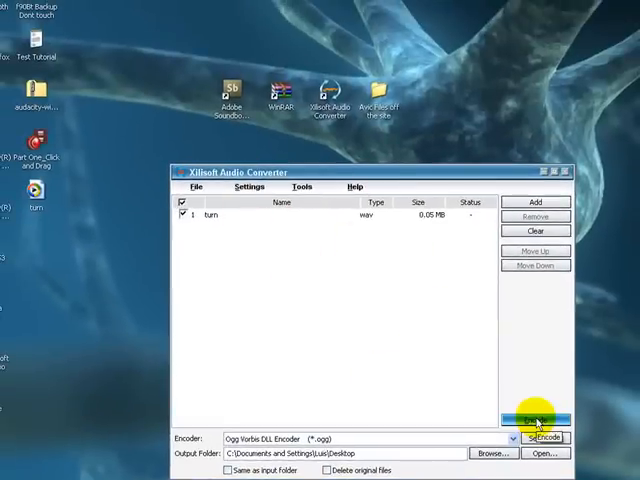
# Encode the file to turn.ogg and dismiss the completion message.
pyautogui.click(548, 420)
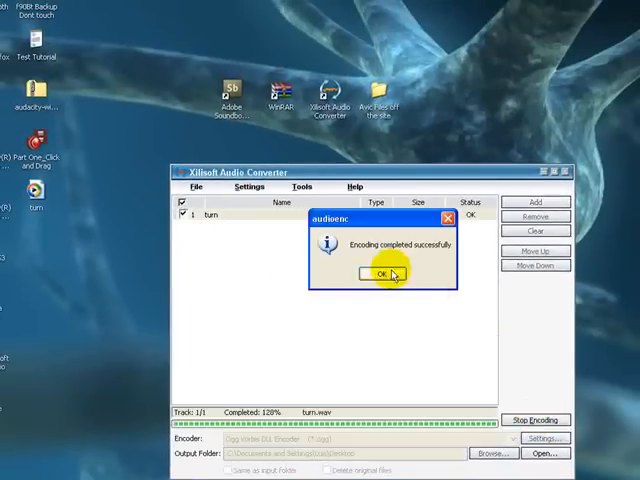
pyautogui.click(380, 274)
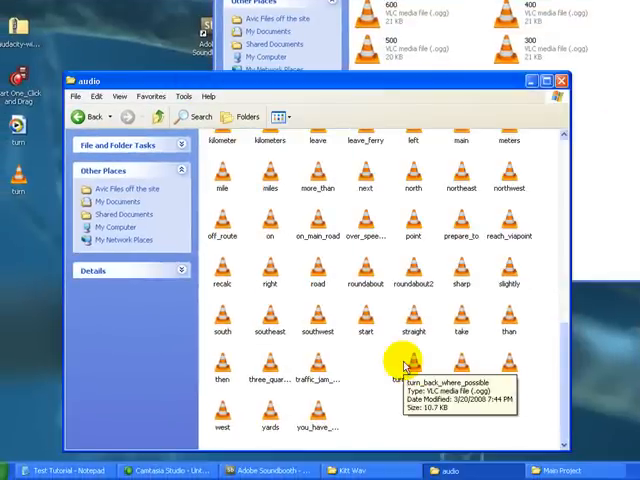
pyautogui.moveTo(476, 330)
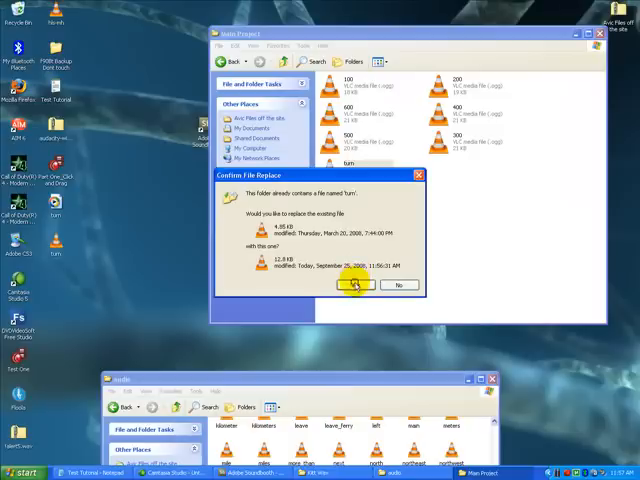
# Confirm replacing the existing turn.ogg in the Main Project folder.
pyautogui.click(356, 284)
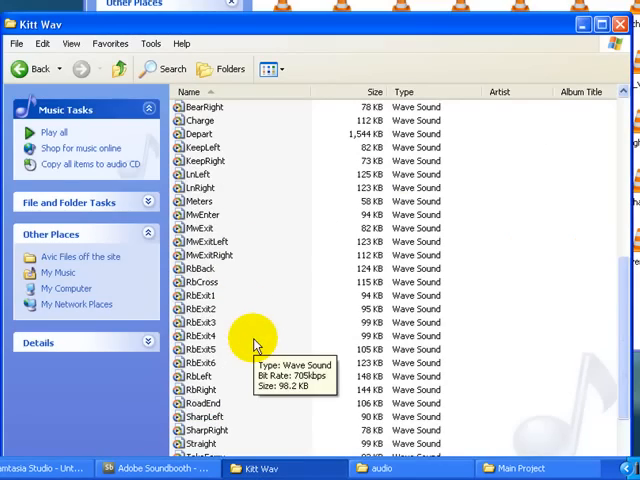
# Review the audio folders, then bring the Text Tutorial notes to the front.
pyautogui.scroll(3)
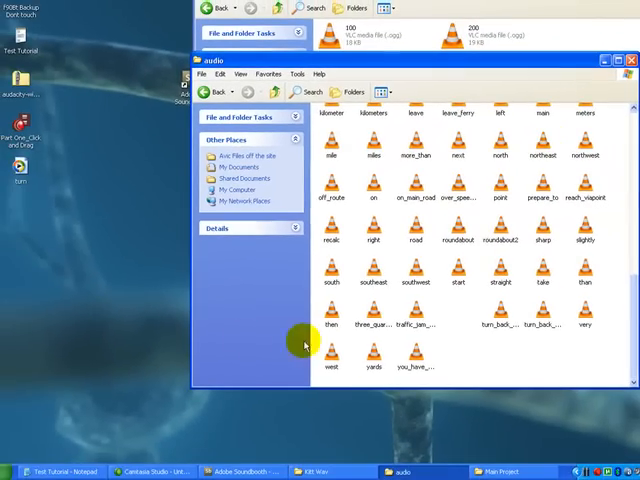
pyautogui.click(70, 468)
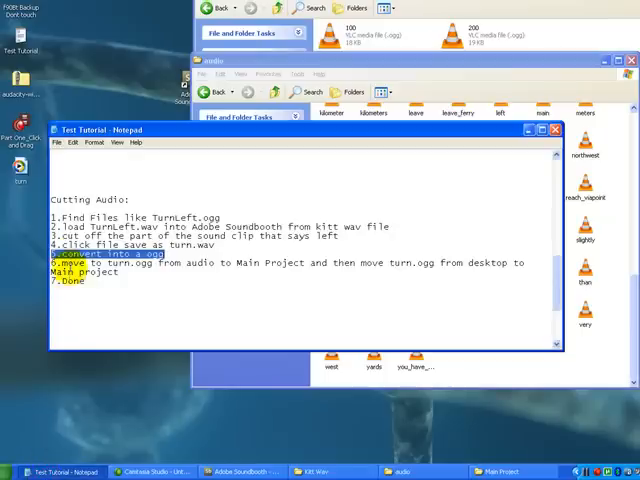